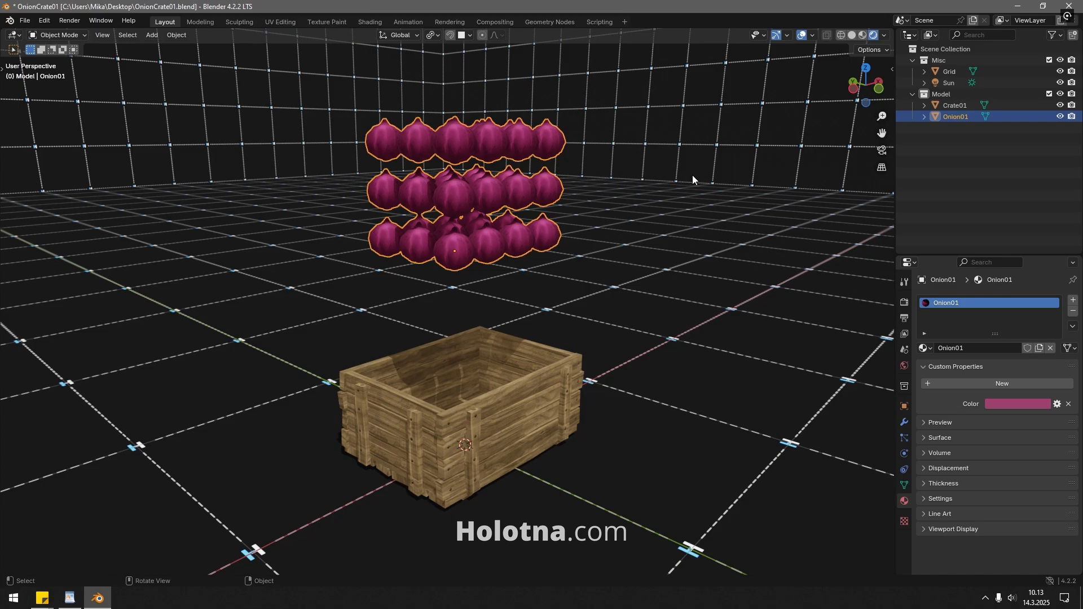
# - Separate the onion mesh by loose parts into individual onion objects
pyautogui.press('Tab')
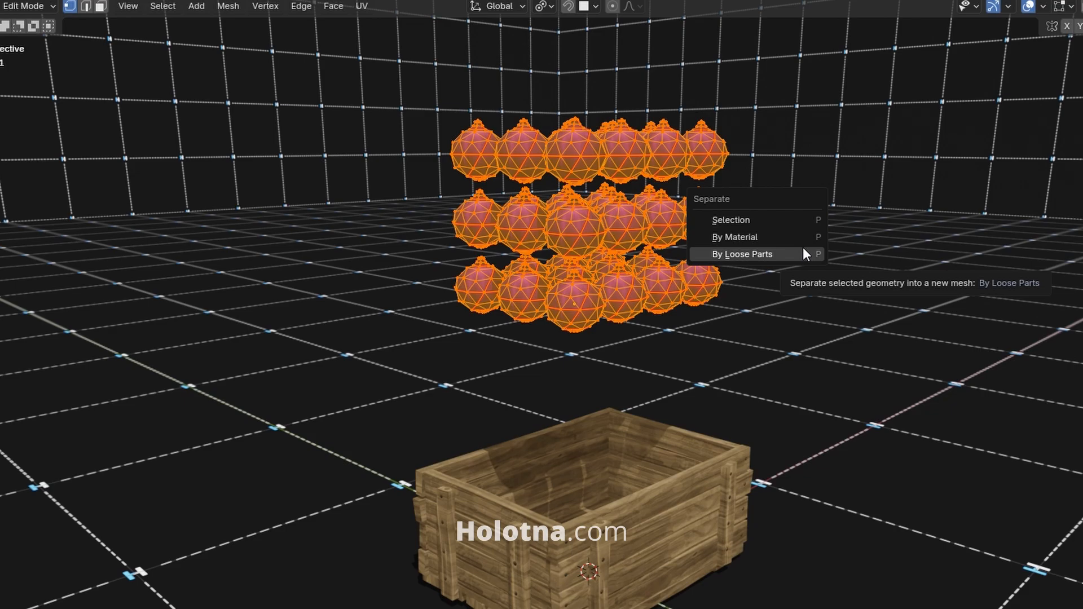
pyautogui.click(743, 254)
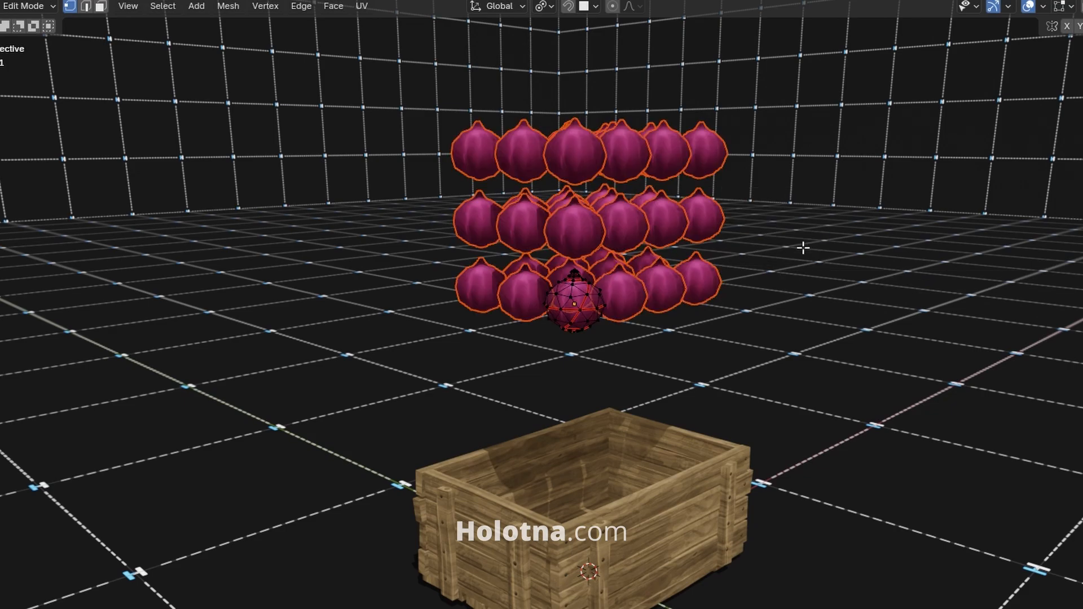
pyautogui.press('Tab')
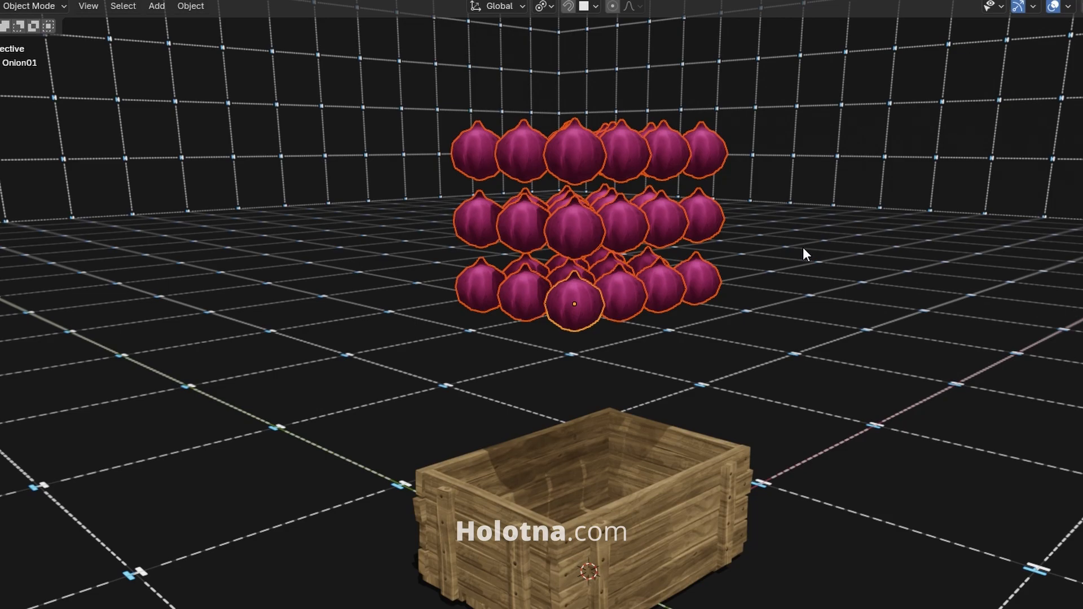
pyautogui.moveTo(314, 92)
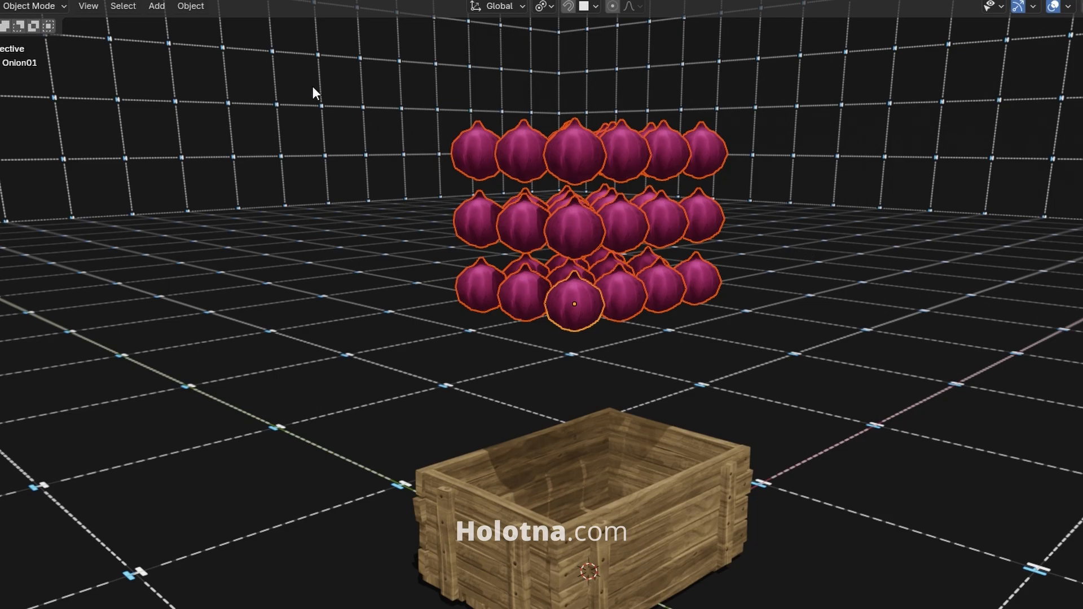
# - Give Crate01 a passive rigid body with convex hull collision
pyautogui.click(190, 7)
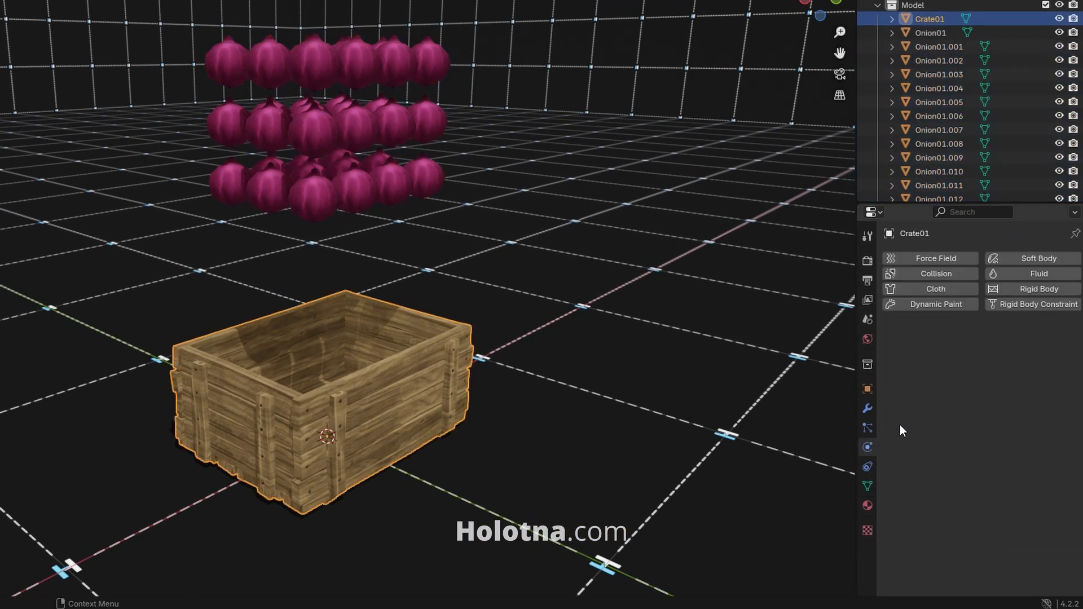
pyautogui.click(1038, 288)
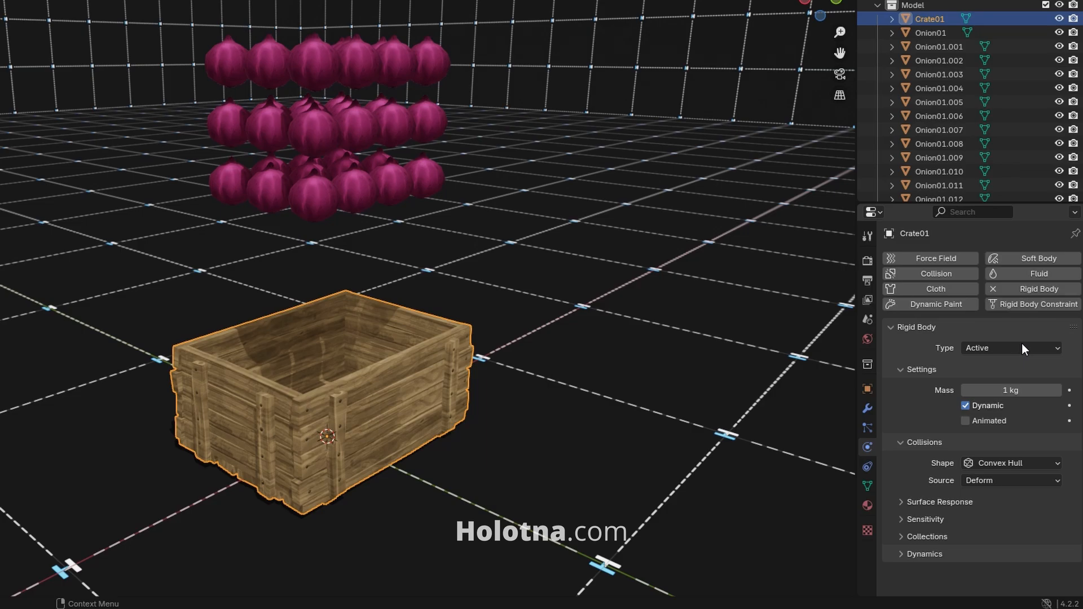
pyautogui.click(1010, 348)
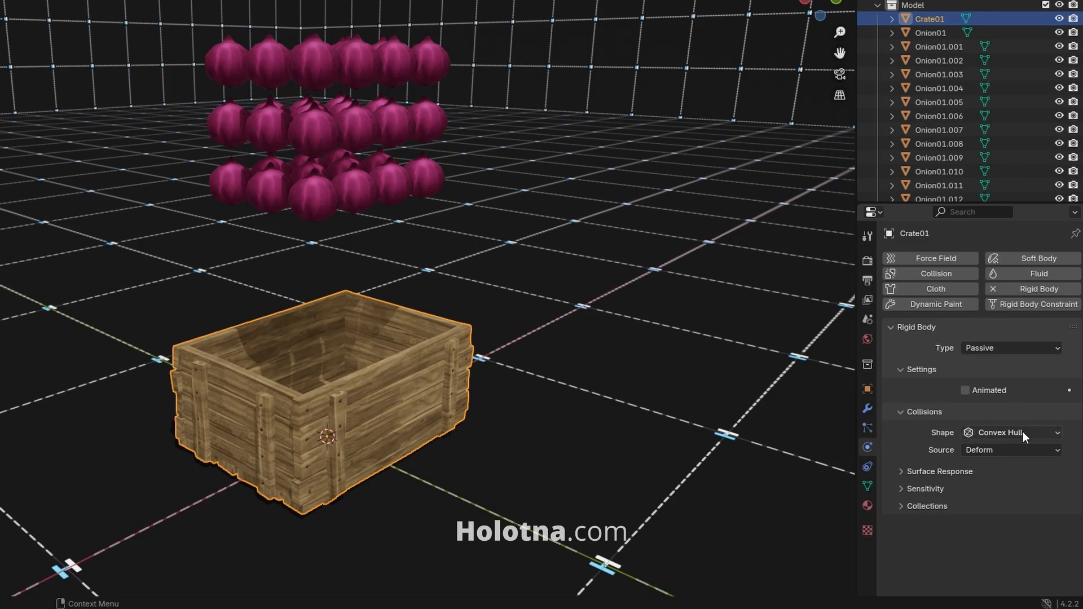
pyautogui.click(1010, 432)
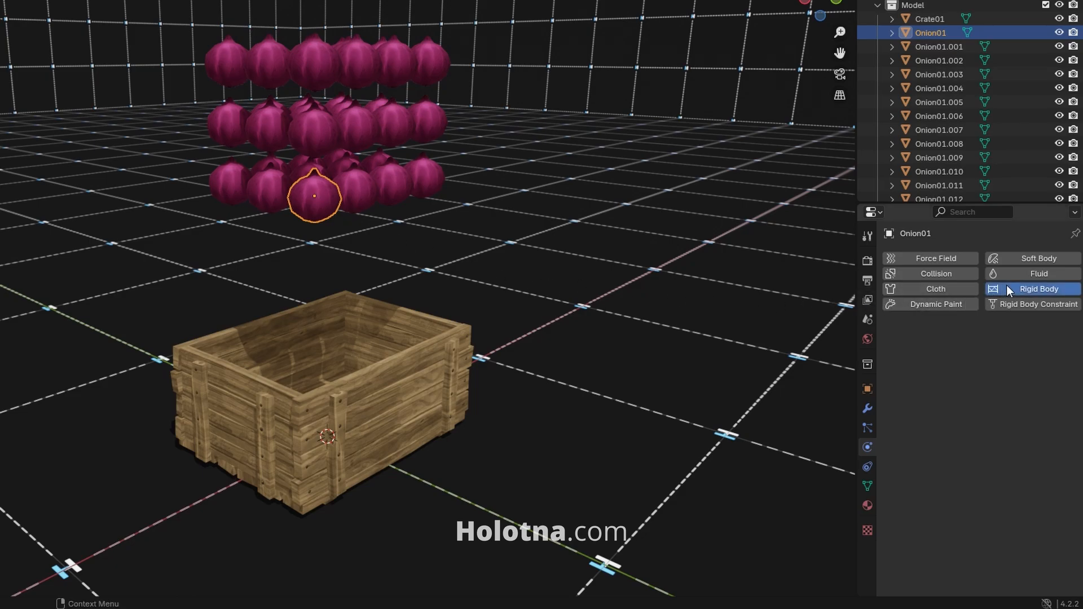
# - Add an active rigid body with a Sphere collision shape to the first onion
pyautogui.click(1037, 289)
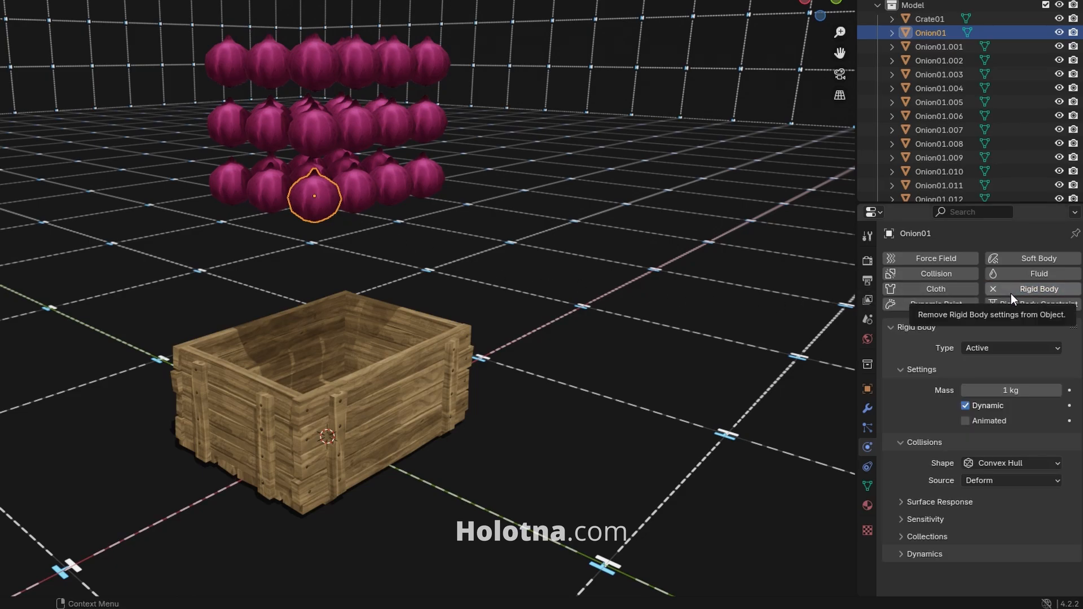
pyautogui.click(1010, 463)
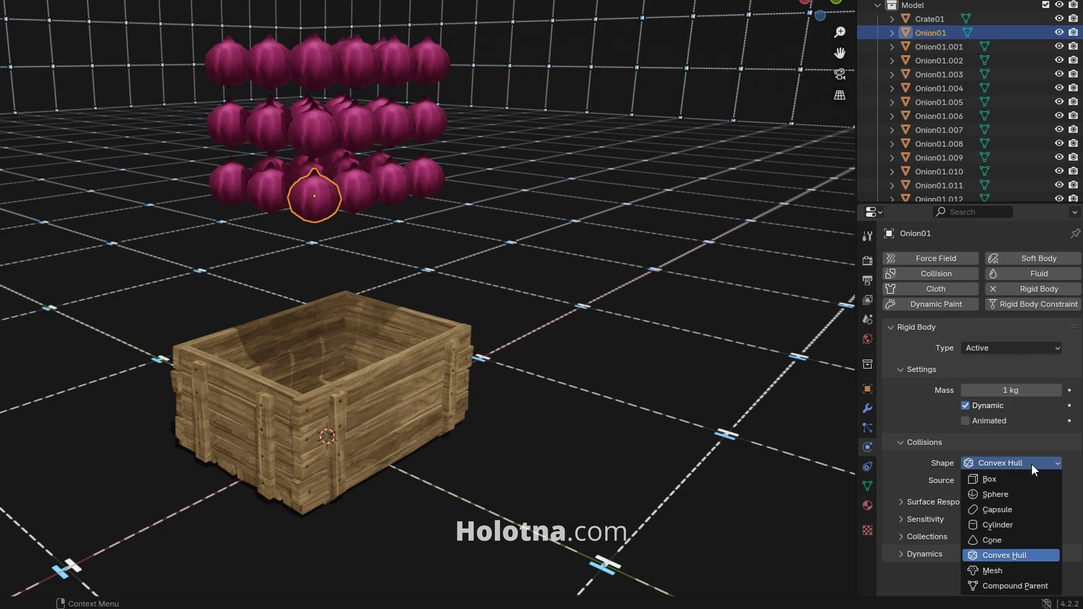
pyautogui.click(994, 494)
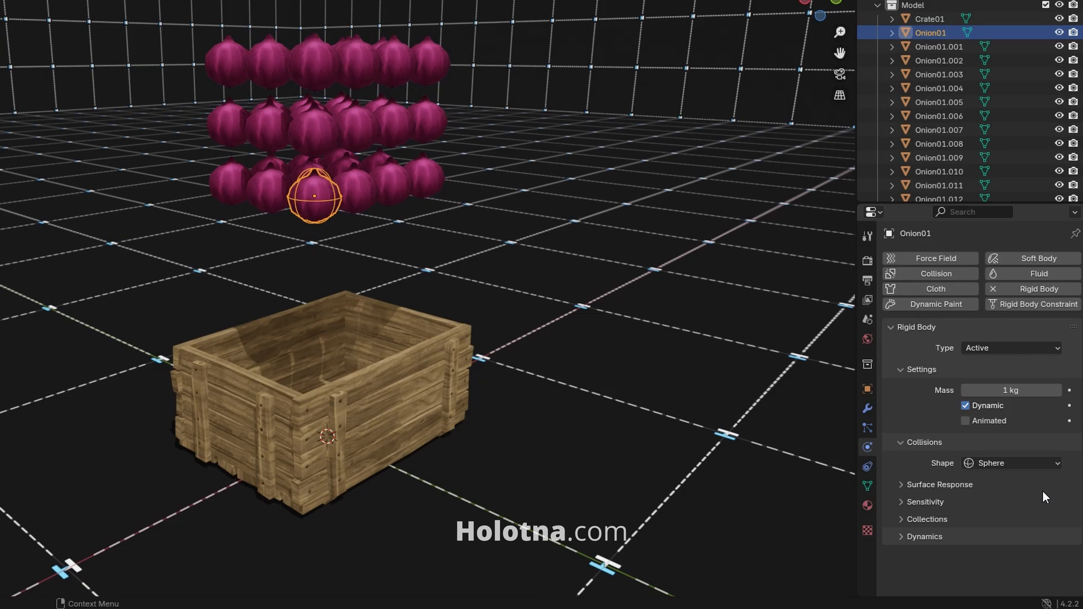
pyautogui.click(938, 47)
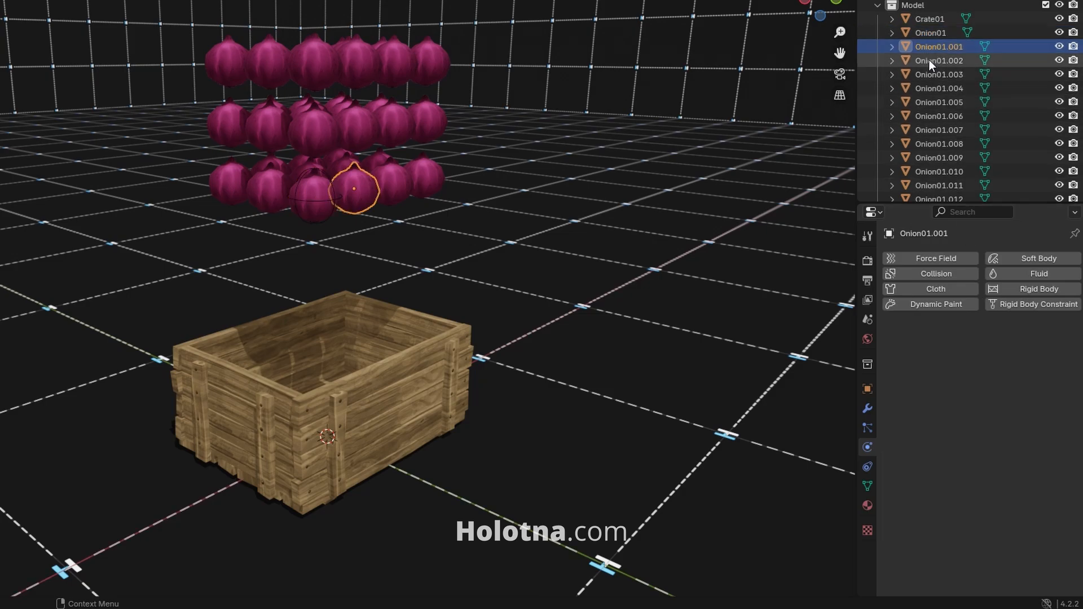
# - Copy the sphere onion's rigid body settings to all onions via Copy from Active
pyautogui.scroll(-3)
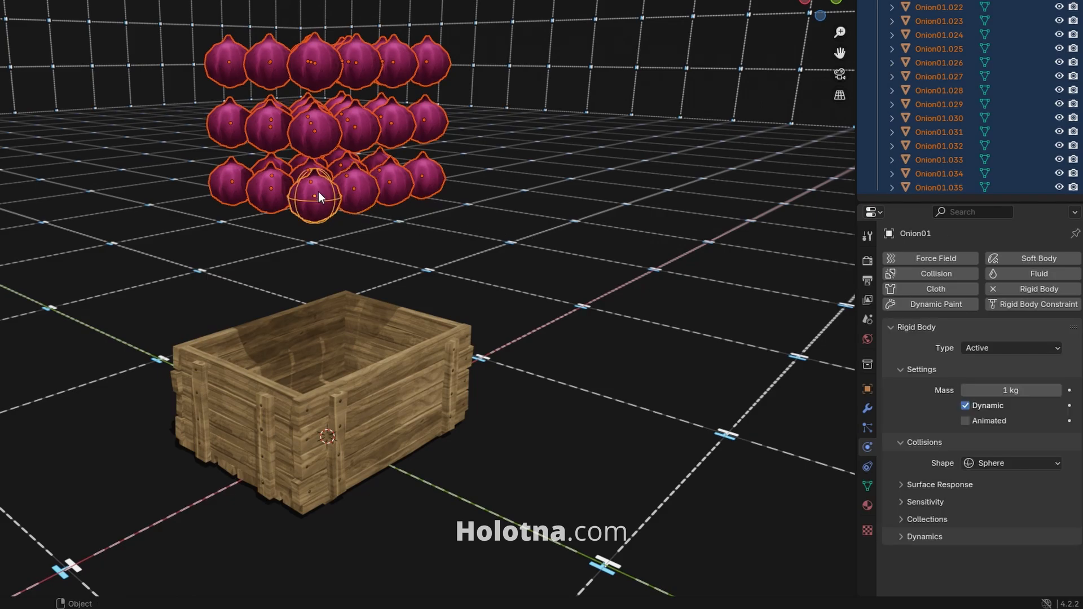
pyautogui.click(215, 8)
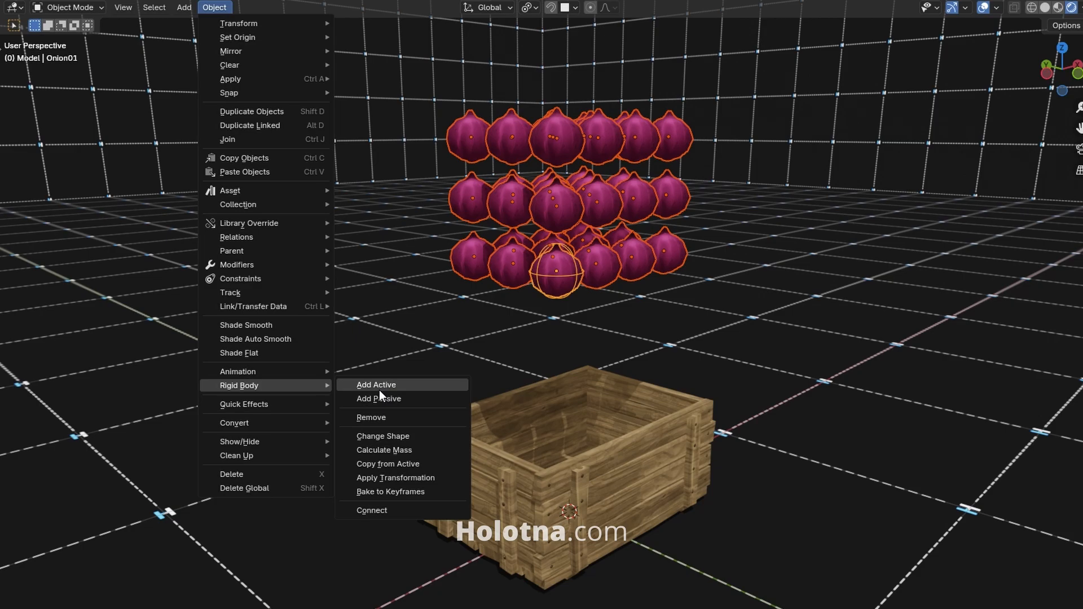
pyautogui.click(375, 384)
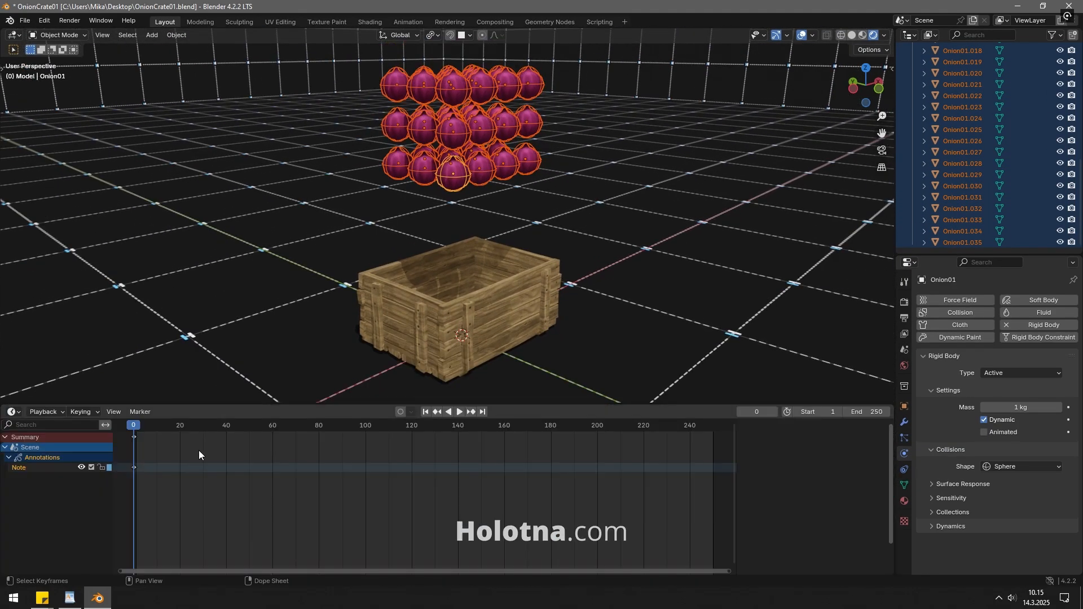
# - Play the simulation to frame 99 so the onions land in the crate
pyautogui.click(458, 412)
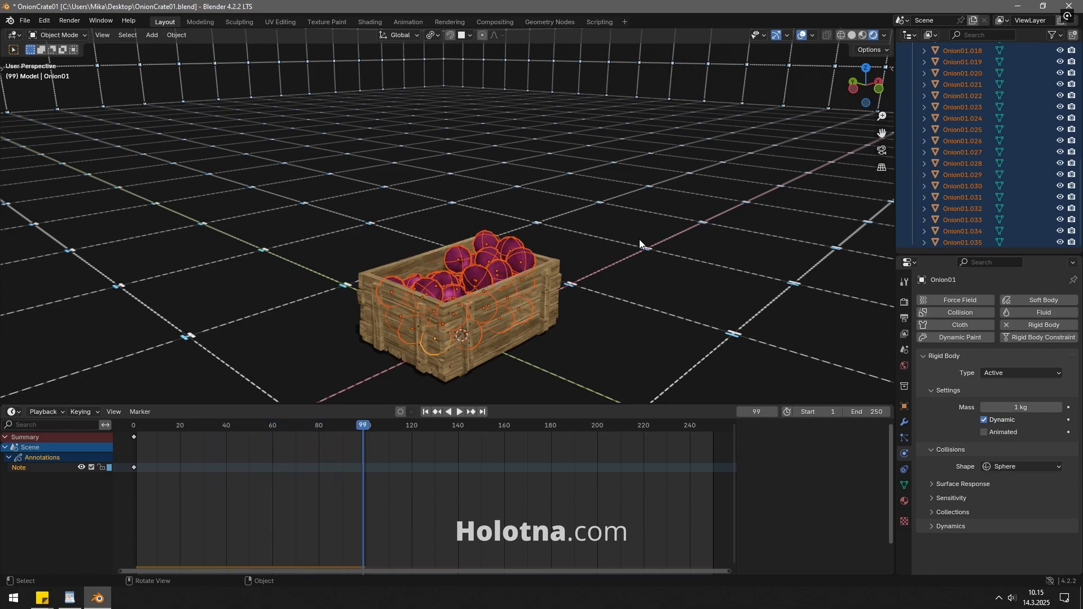
pyautogui.moveTo(557, 210)
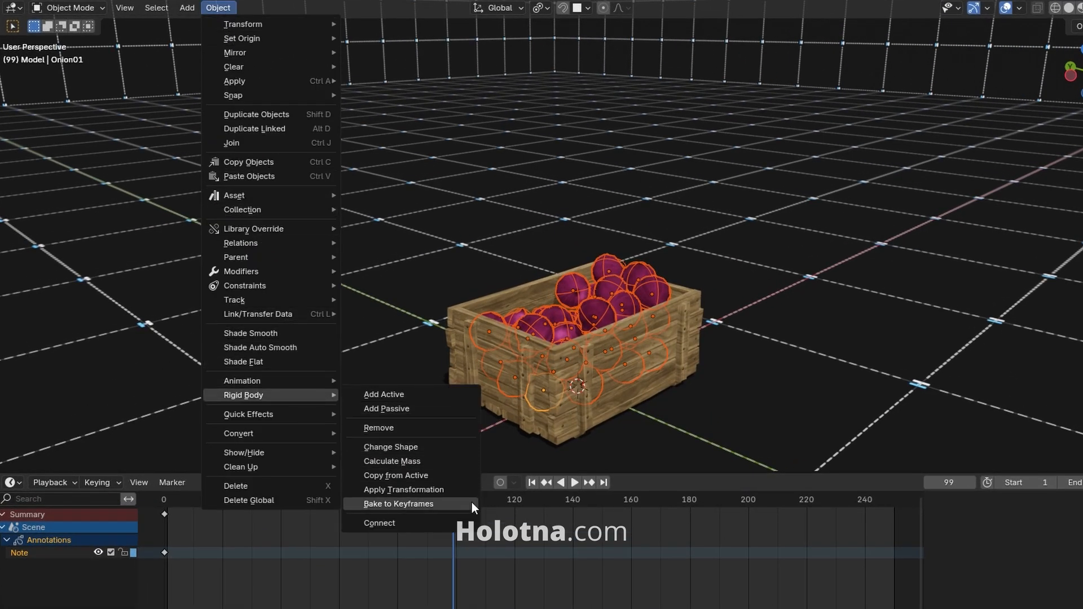
# - Bake the rigid body simulation to keyframes, then clear the joined onions' animation data
pyautogui.click(399, 503)
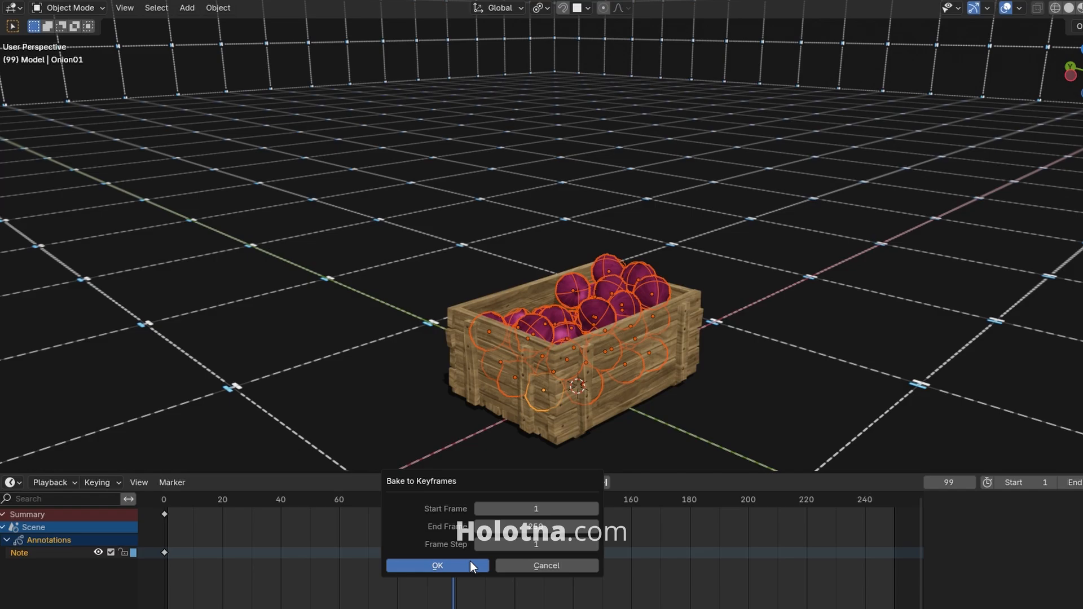
pyautogui.click(436, 565)
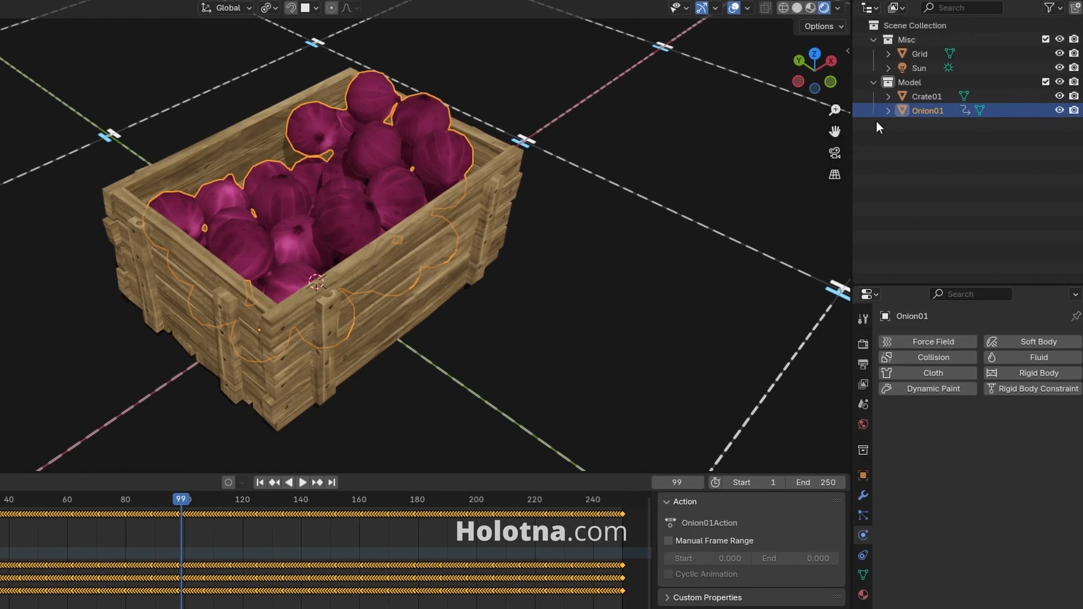
pyautogui.click(888, 110)
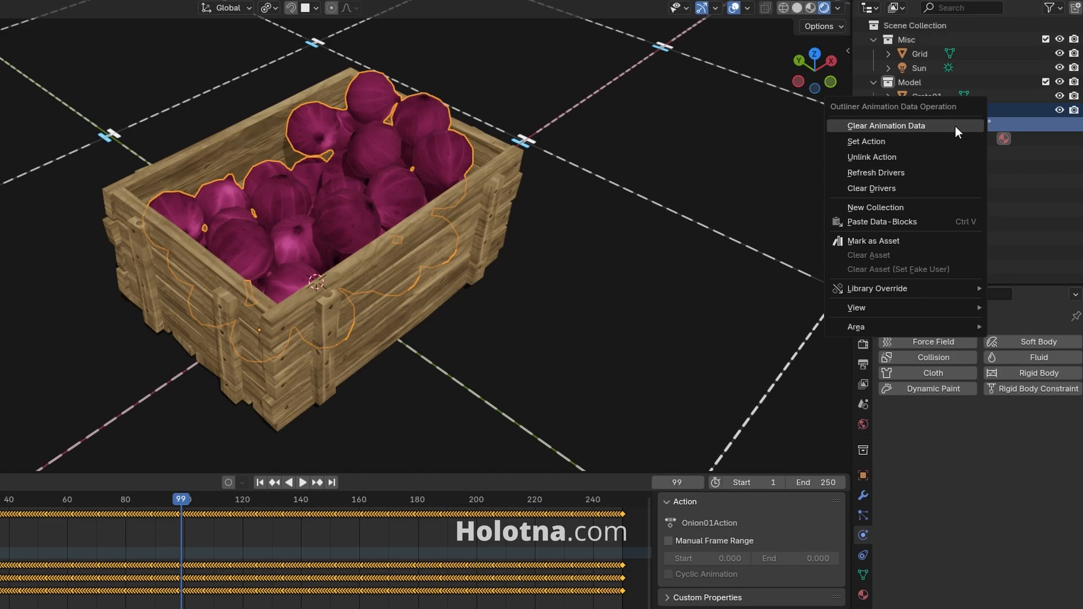
pyautogui.click(886, 126)
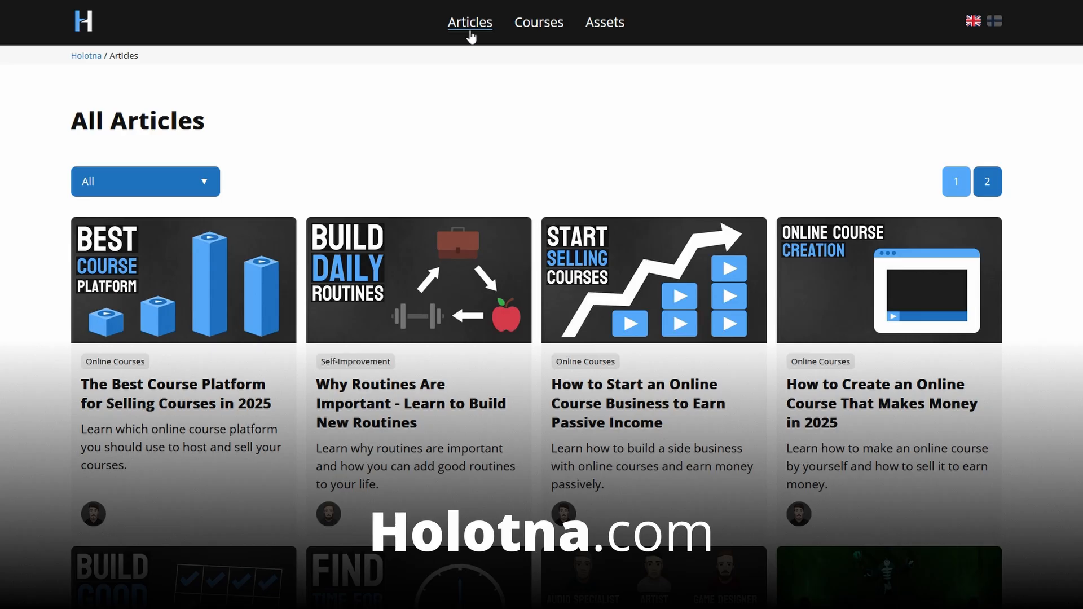
# - Browse Holotna.com's Courses page, then the All Assets listing
pyautogui.click(538, 21)
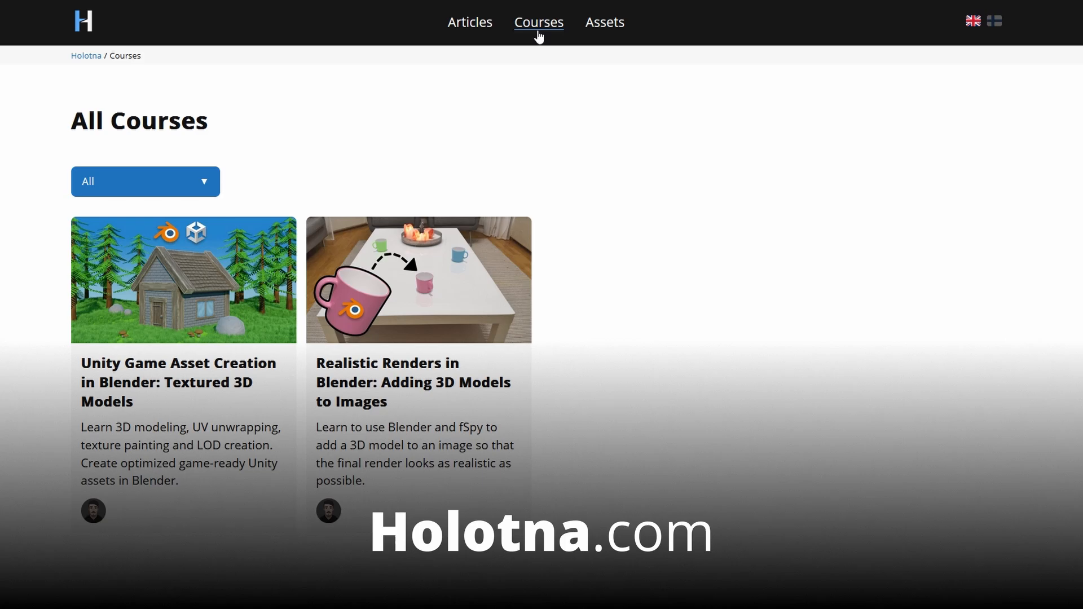
pyautogui.click(603, 22)
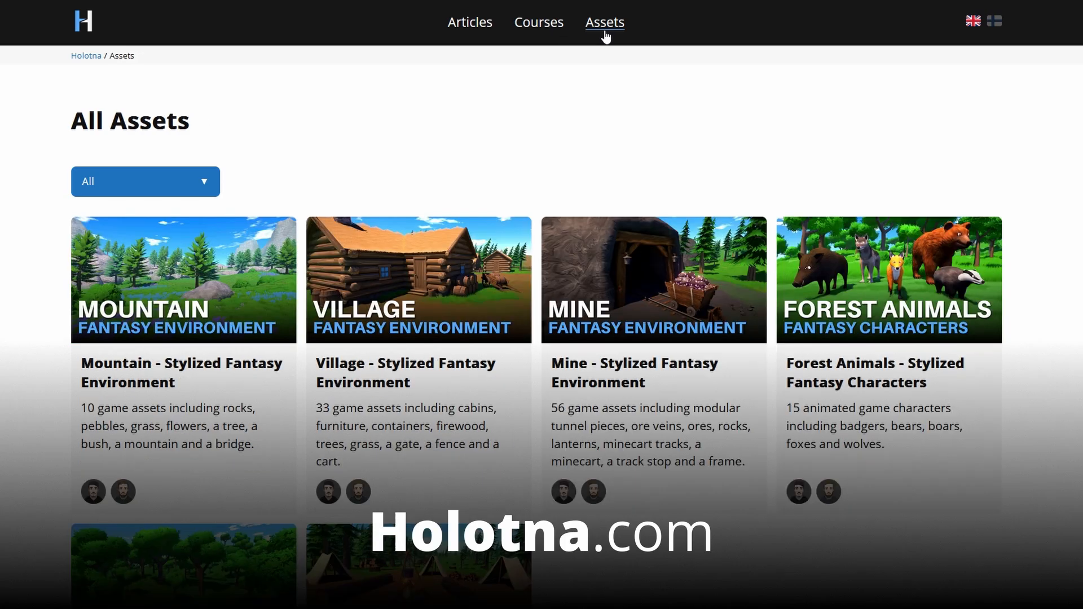